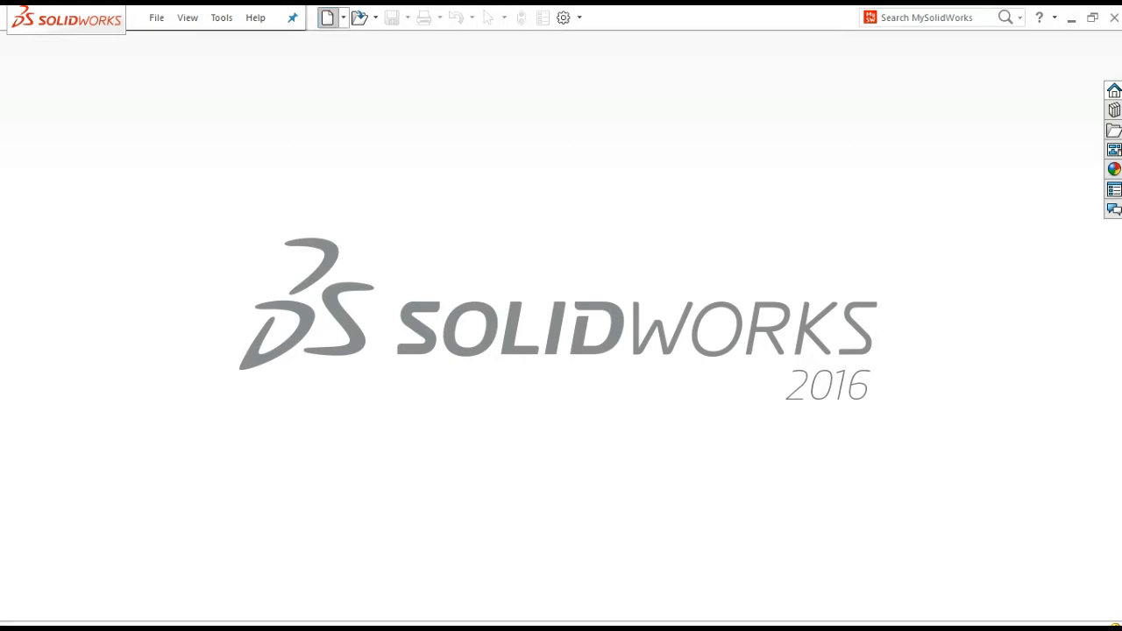
# - Create a new part document and select the Front plane for sketching
pyautogui.click(327, 17)
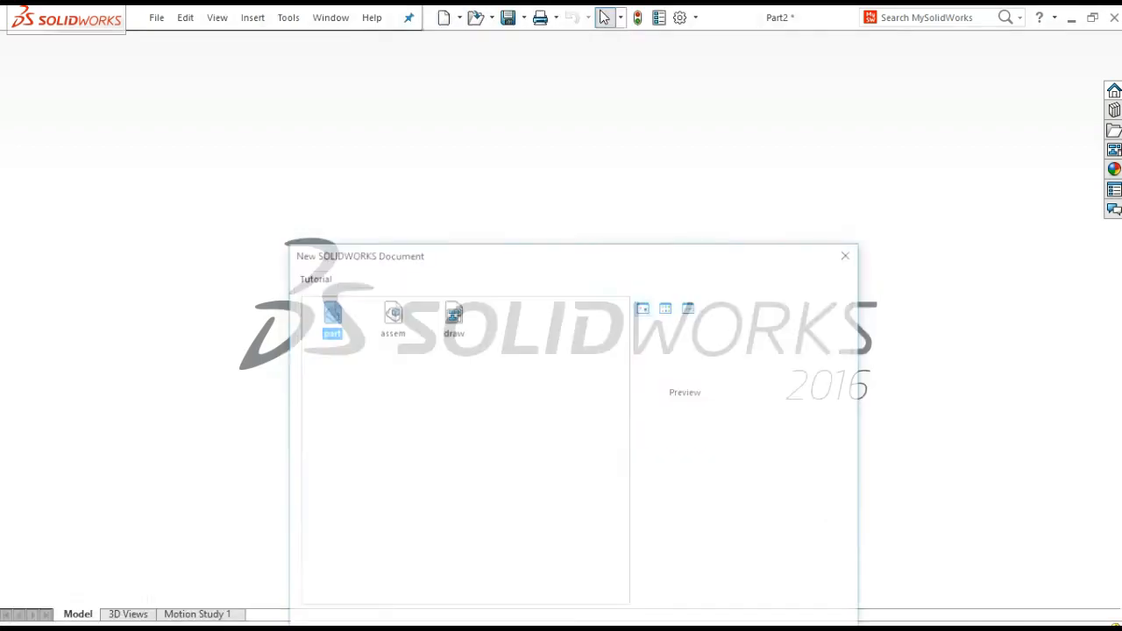
pyautogui.doubleClick(331, 316)
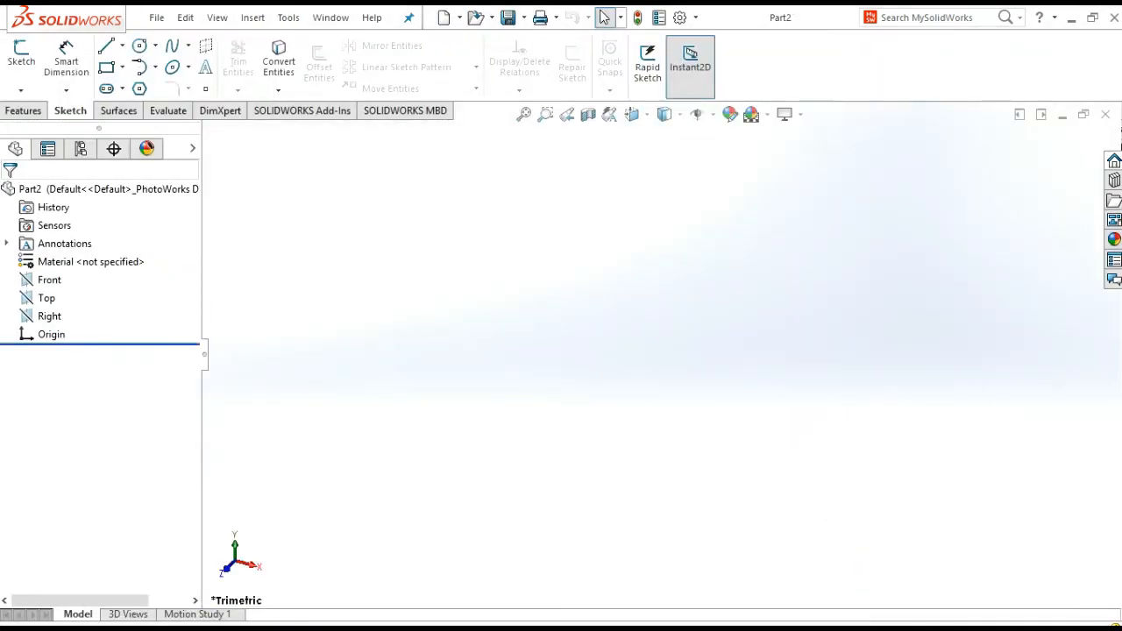
pyautogui.click(49, 278)
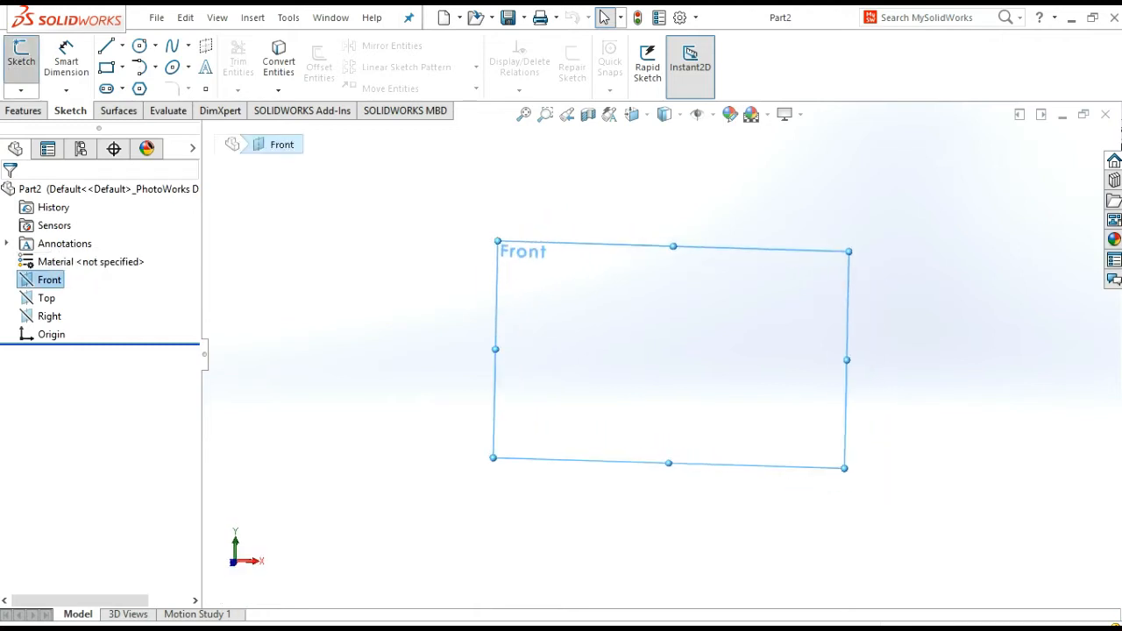
# - Sketch a circle of radius 50 centred on the origin
pyautogui.click(107, 45)
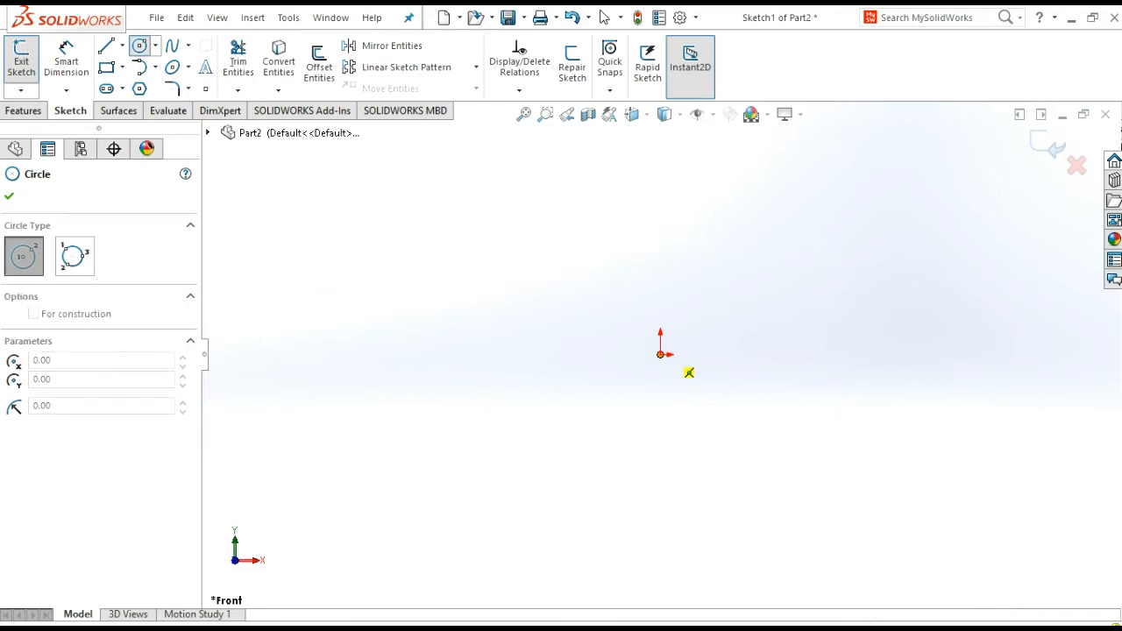
pyautogui.moveTo(660, 354); pyautogui.dragTo(689, 373)
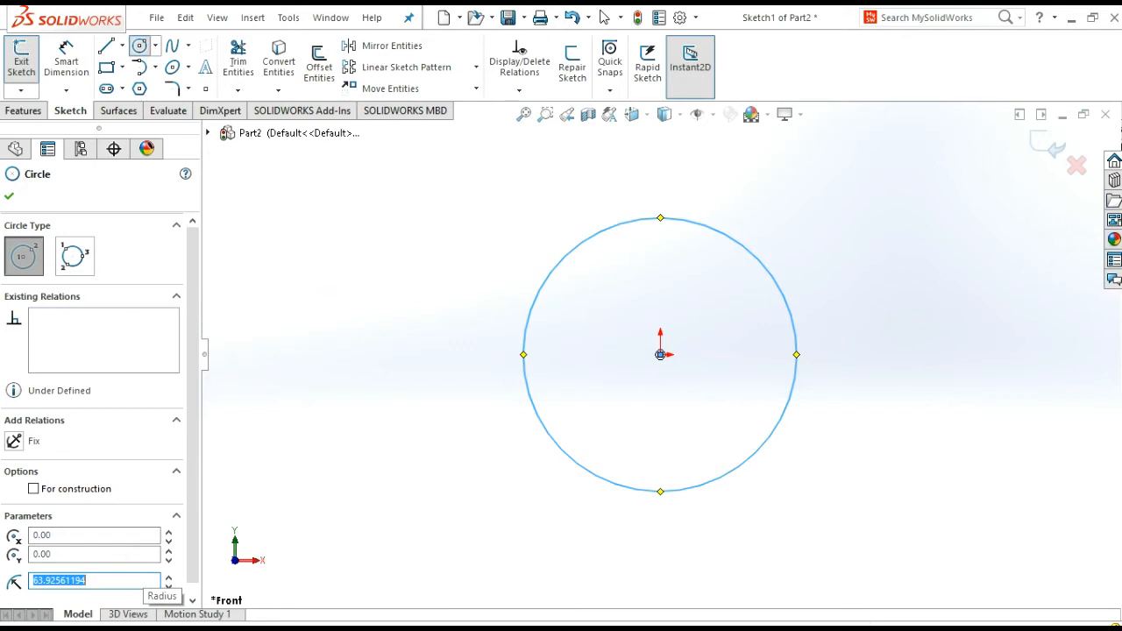
pyautogui.write('50')
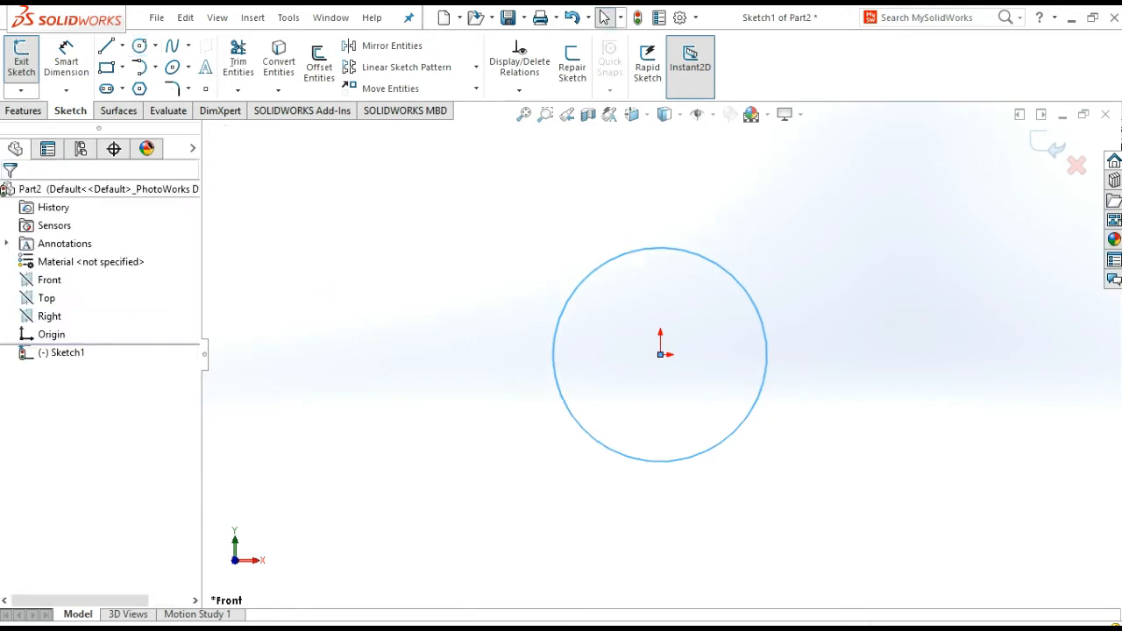
pyautogui.click(107, 45)
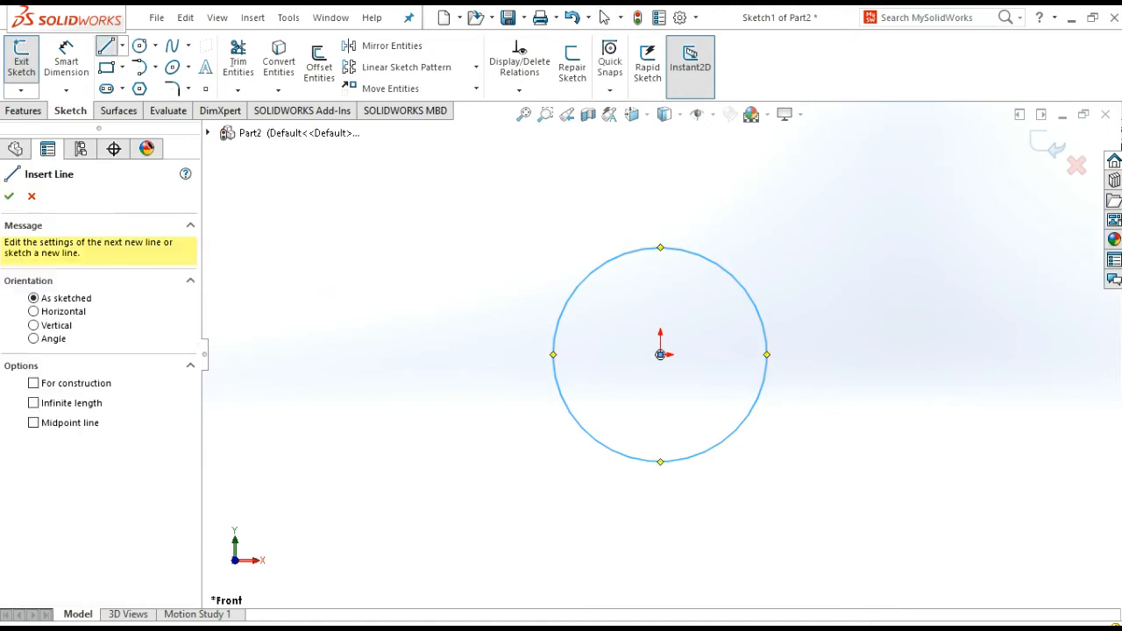
# - Add a vertical diameter line through the circle and trim away its left half
pyautogui.click(660, 248)
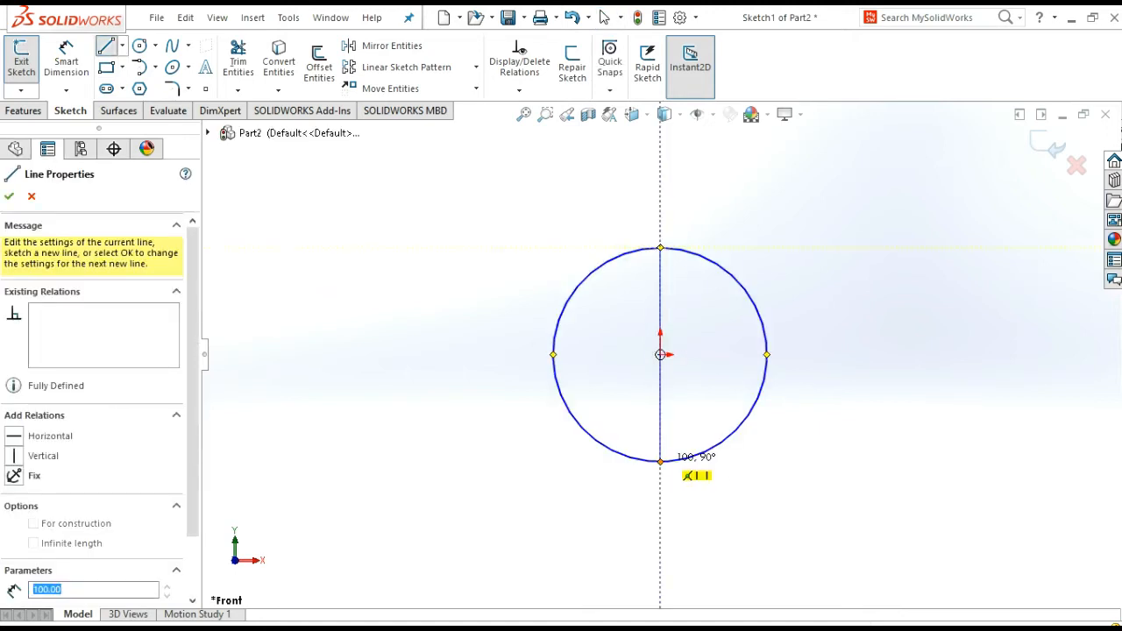
pyautogui.click(9, 195)
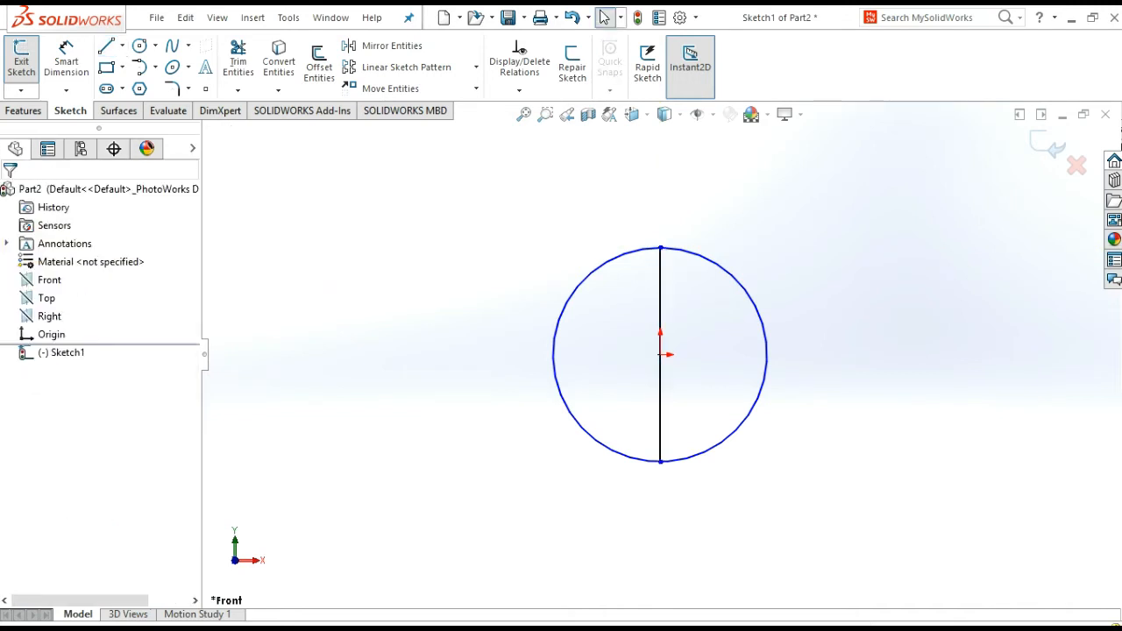
pyautogui.click(238, 62)
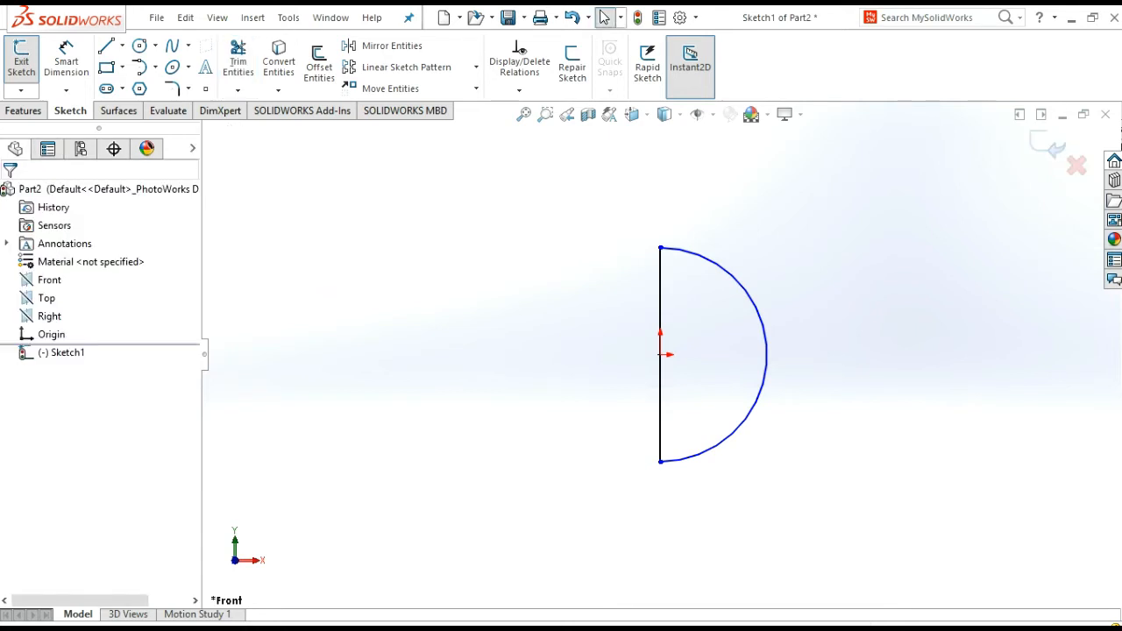
# - Revolve the semicircle about its vertical diameter into solid sphere Revolve1
pyautogui.click(23, 110)
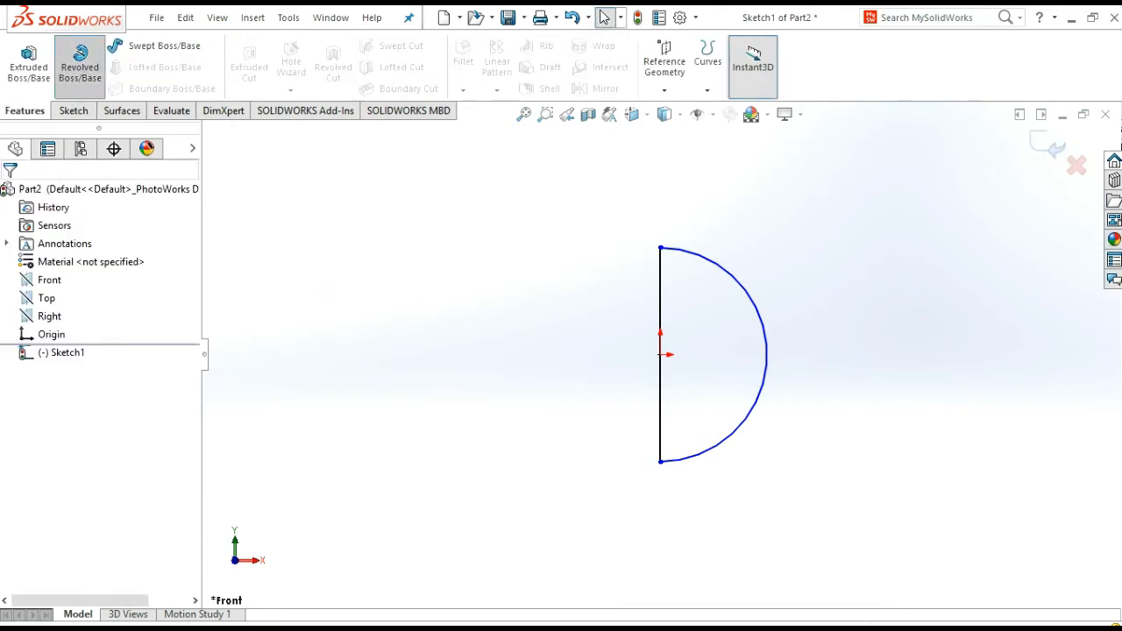
pyautogui.click(79, 65)
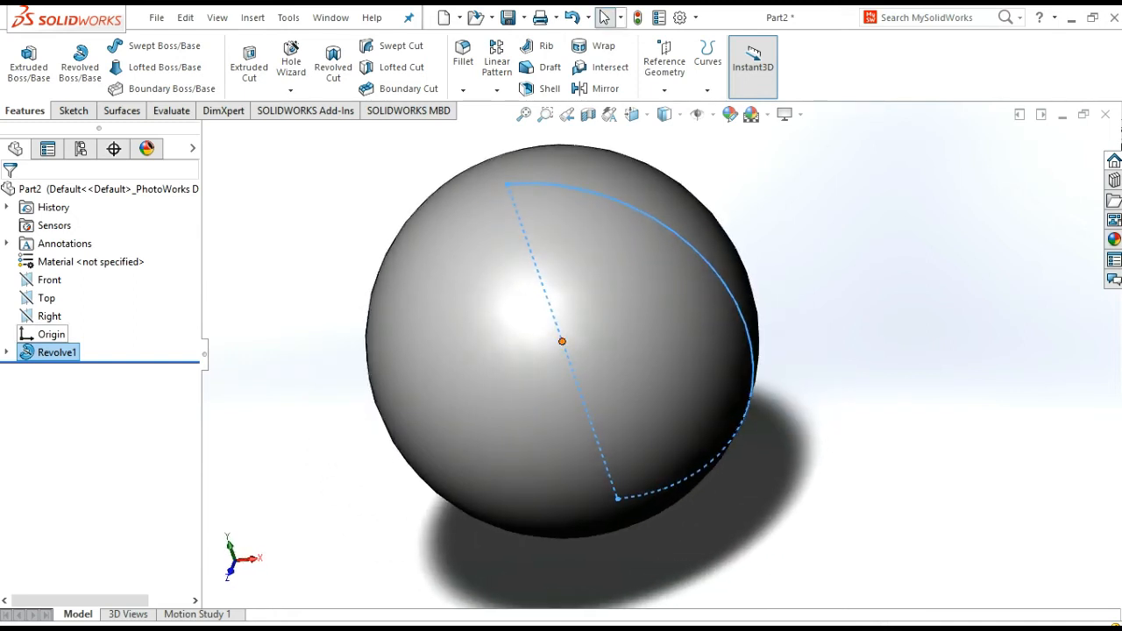
# - Delete Revolve1, edit Sketch1, and draw a new circle at the origin
pyautogui.rightClick(59, 351)
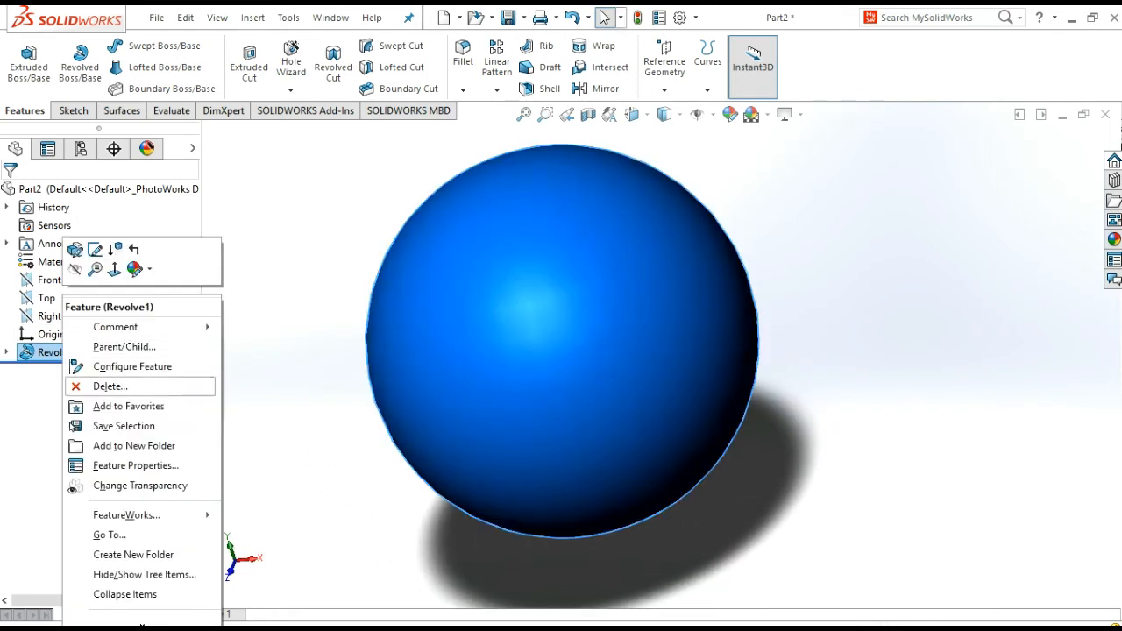
pyautogui.click(109, 386)
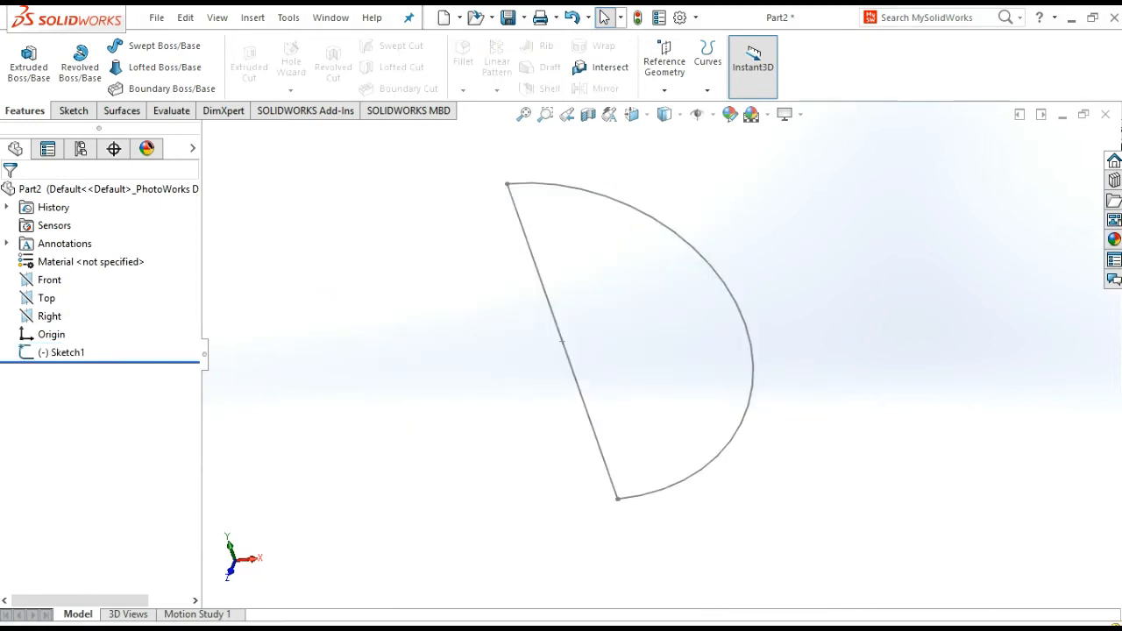
pyautogui.rightClick(66, 351)
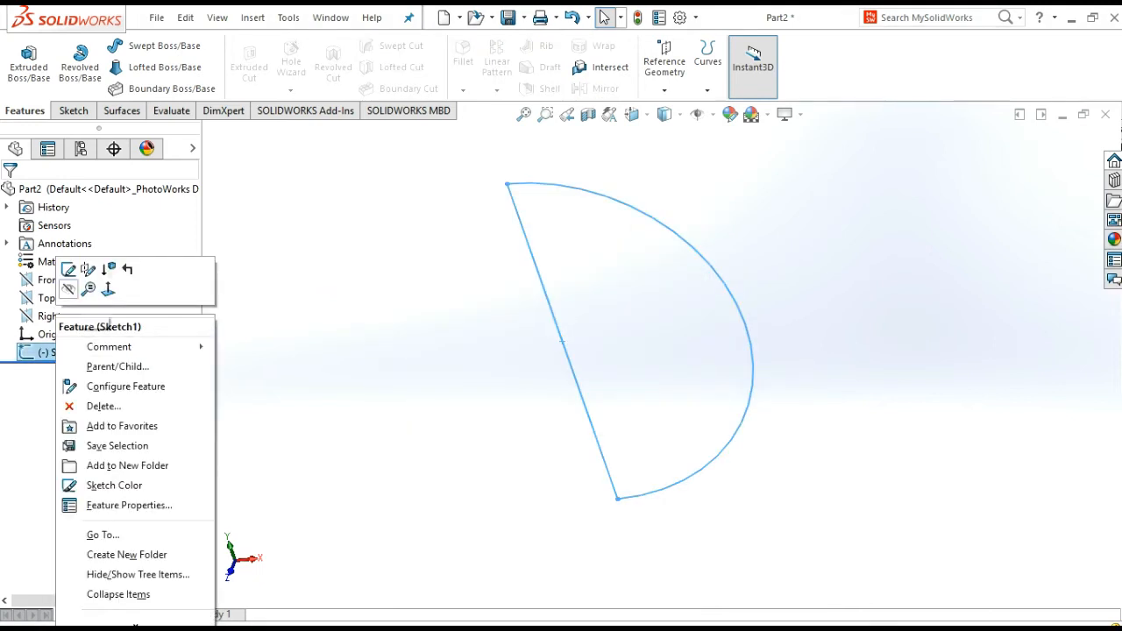
pyautogui.click(70, 269)
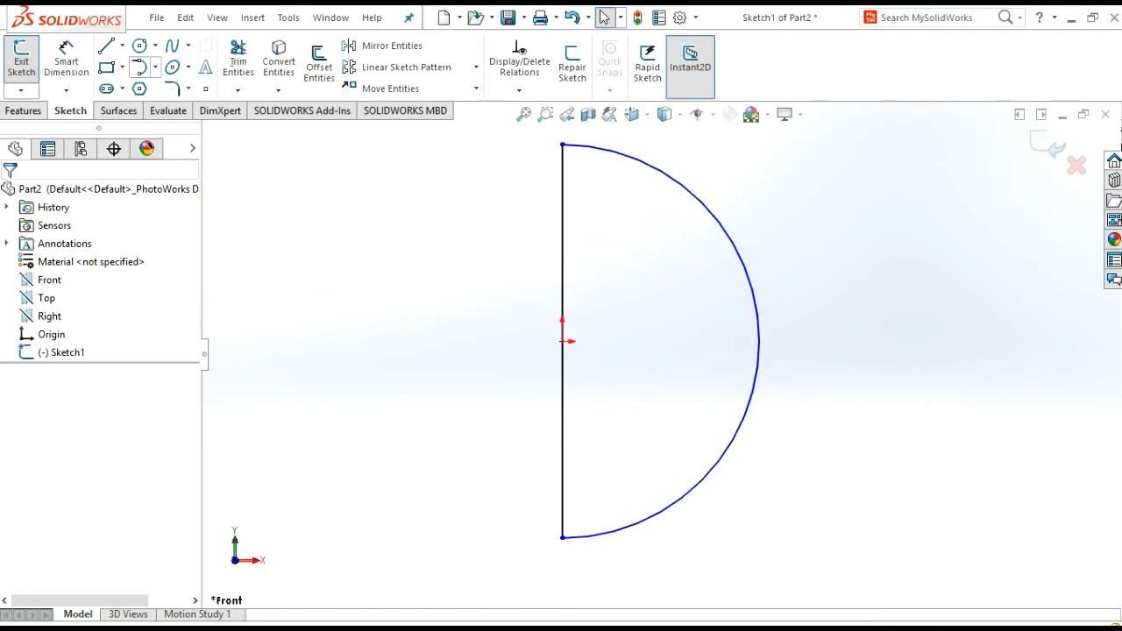
pyautogui.click(139, 45)
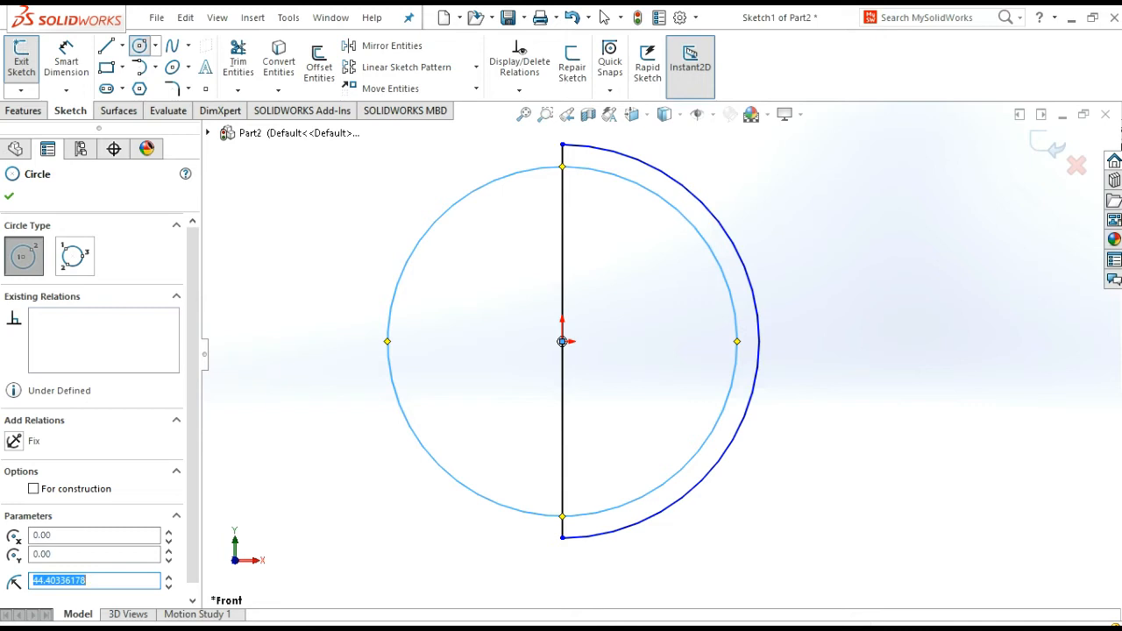
# - Set the inner circle radius to 45 and trim both circles and the line into a half-ring
pyautogui.write('45')
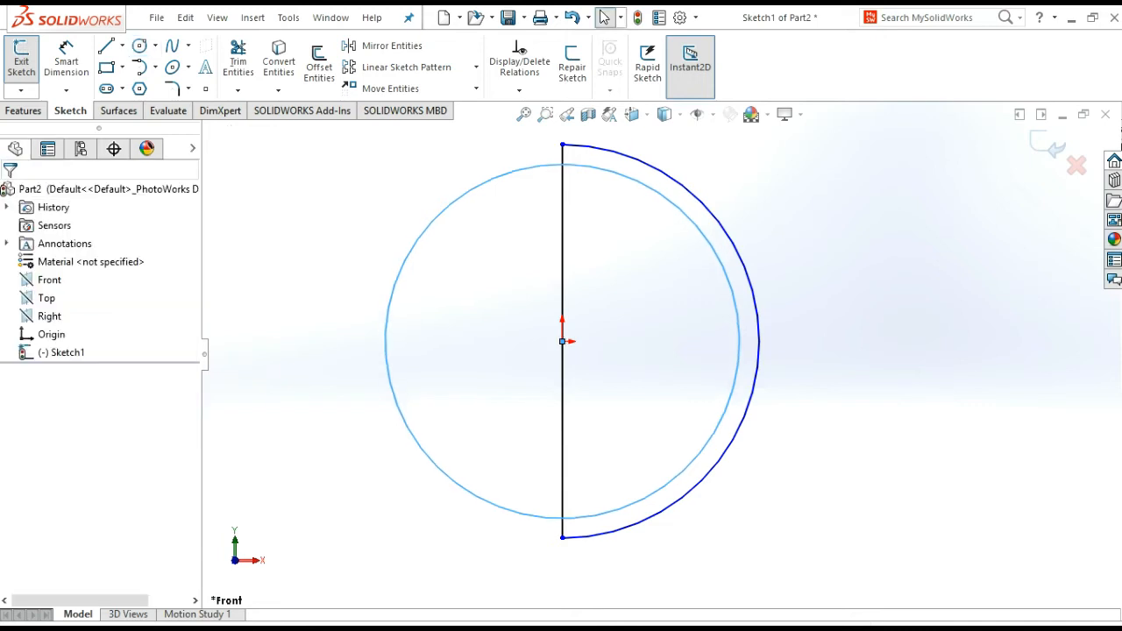
pyautogui.click(237, 61)
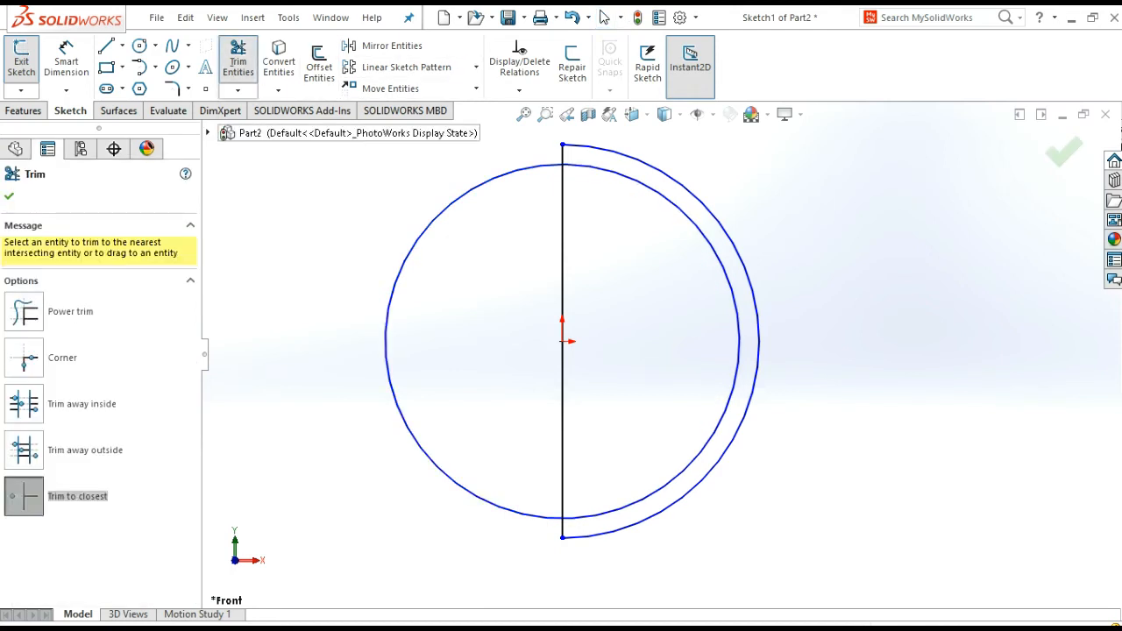
pyautogui.click(465, 263)
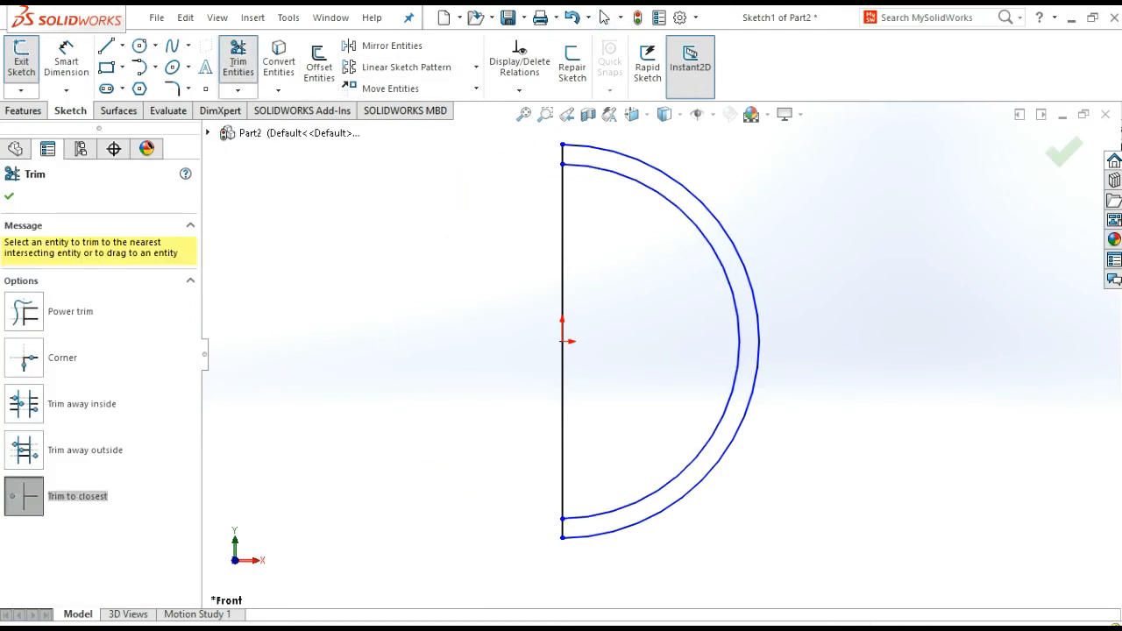
pyautogui.click(562, 342)
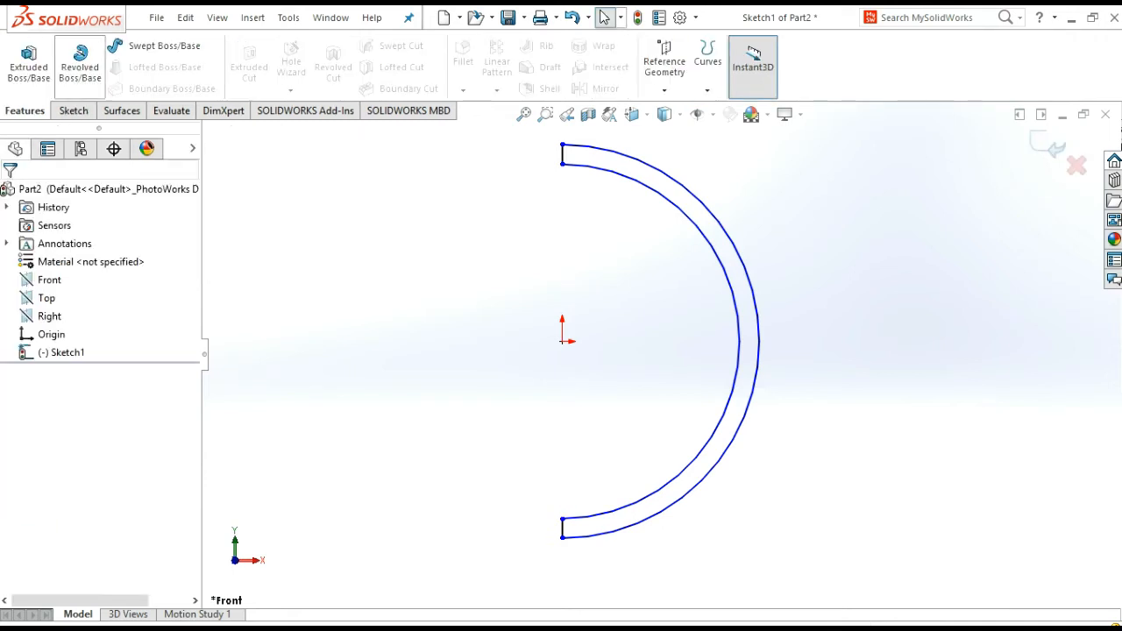
# - Revolve the half-ring 360 degrees about Line1 into hollow sphere Revolve2
pyautogui.click(79, 66)
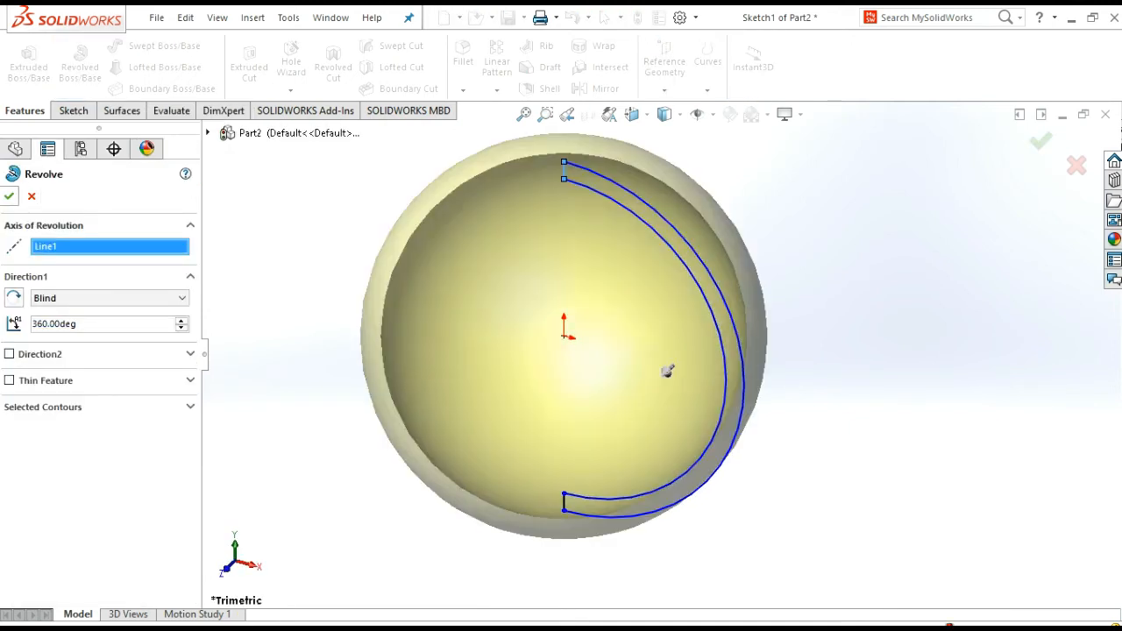
pyautogui.click(8, 195)
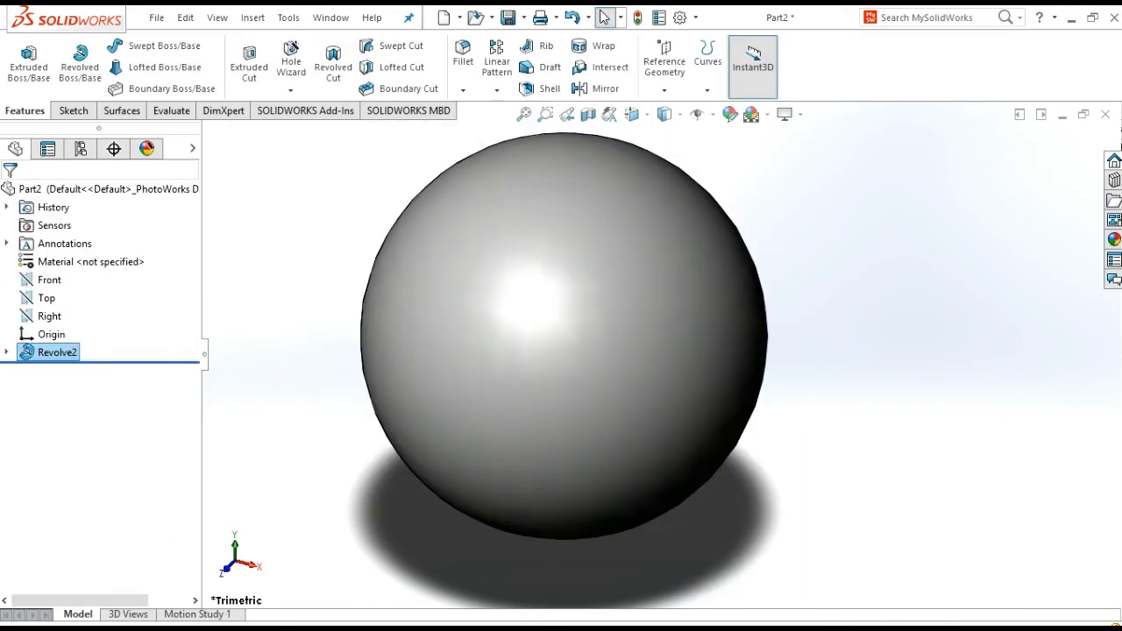
# - Delete Revolve2 and Sketch1, confirming both deletions
pyautogui.rightClick(59, 351)
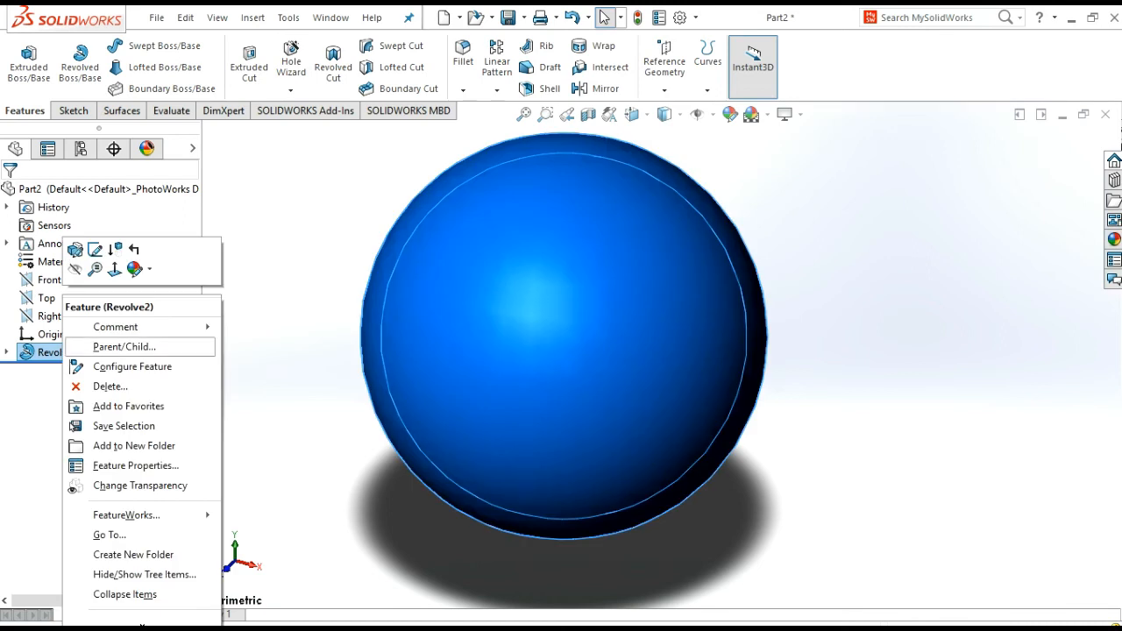
pyautogui.click(110, 386)
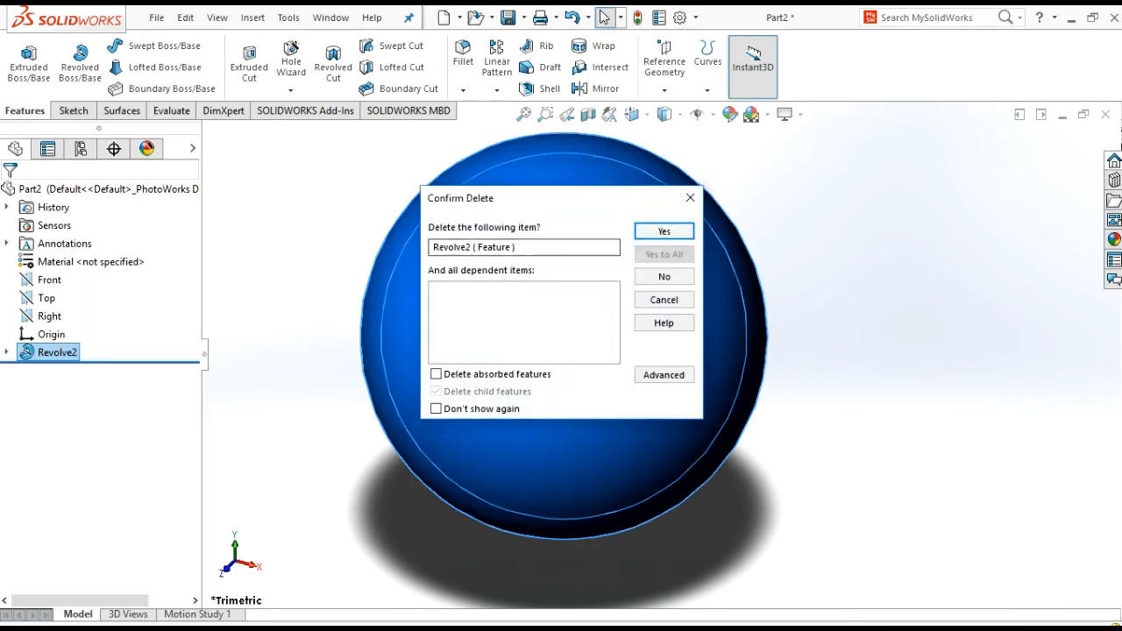
pyautogui.click(664, 230)
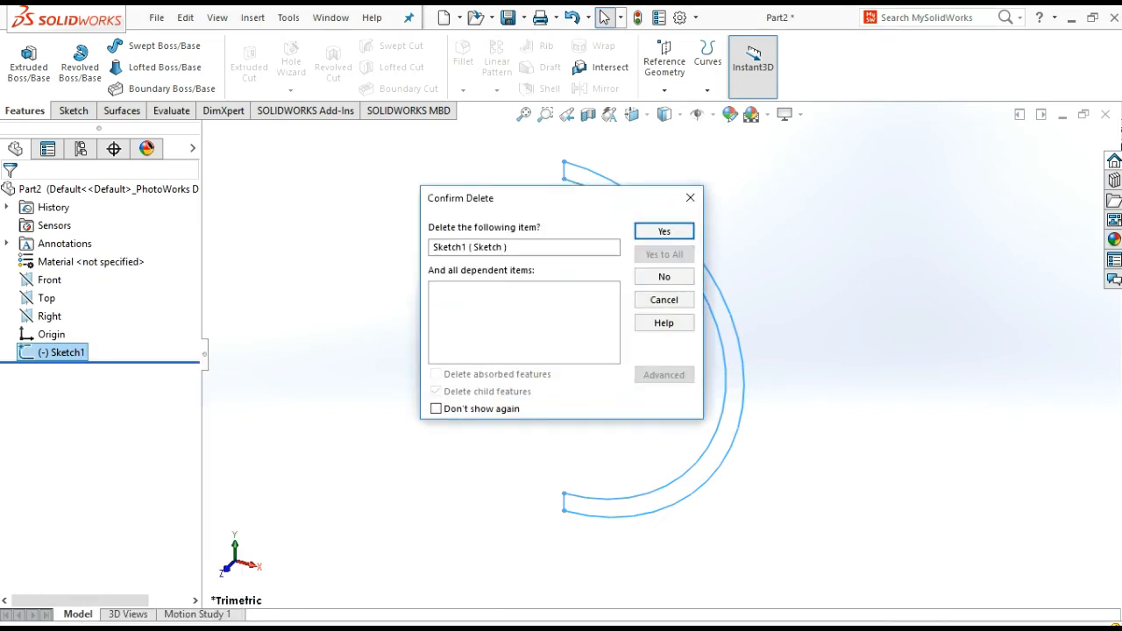
pyautogui.click(664, 231)
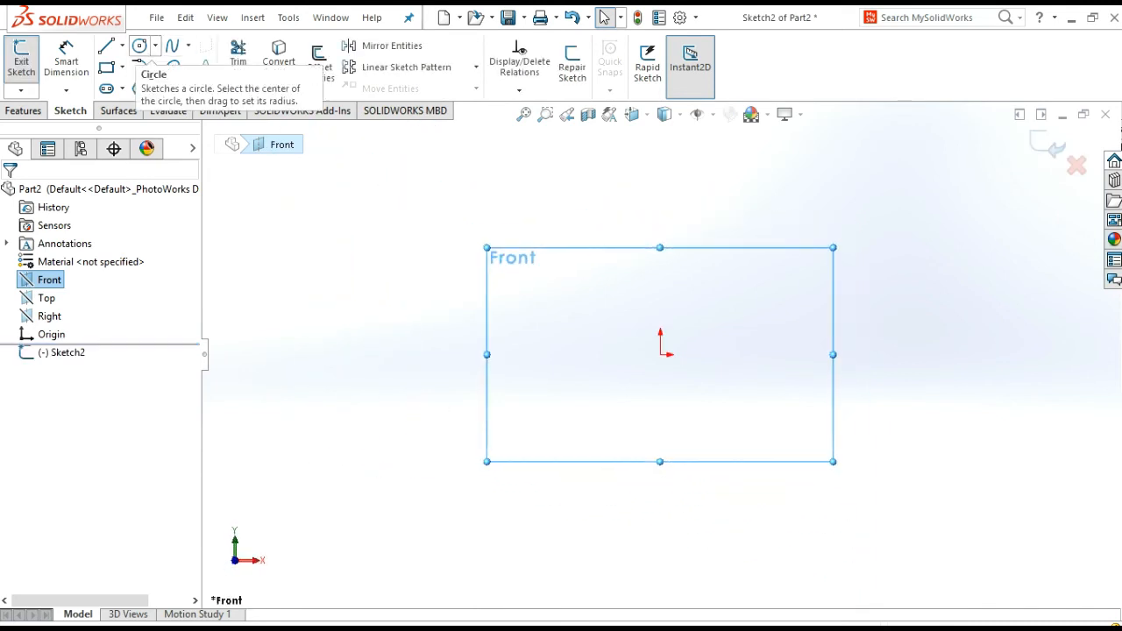
# - Draw a 50.00 radius circle at the origin and trim it to a quarter-circle
pyautogui.click(139, 45)
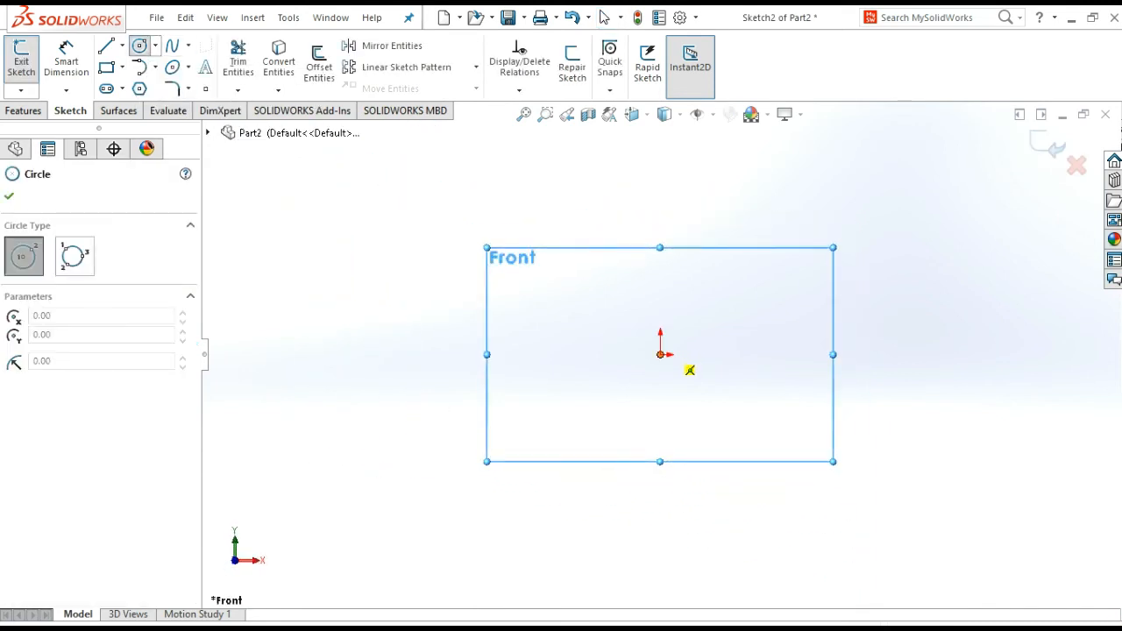
pyautogui.moveTo(660, 354); pyautogui.dragTo(822, 354)
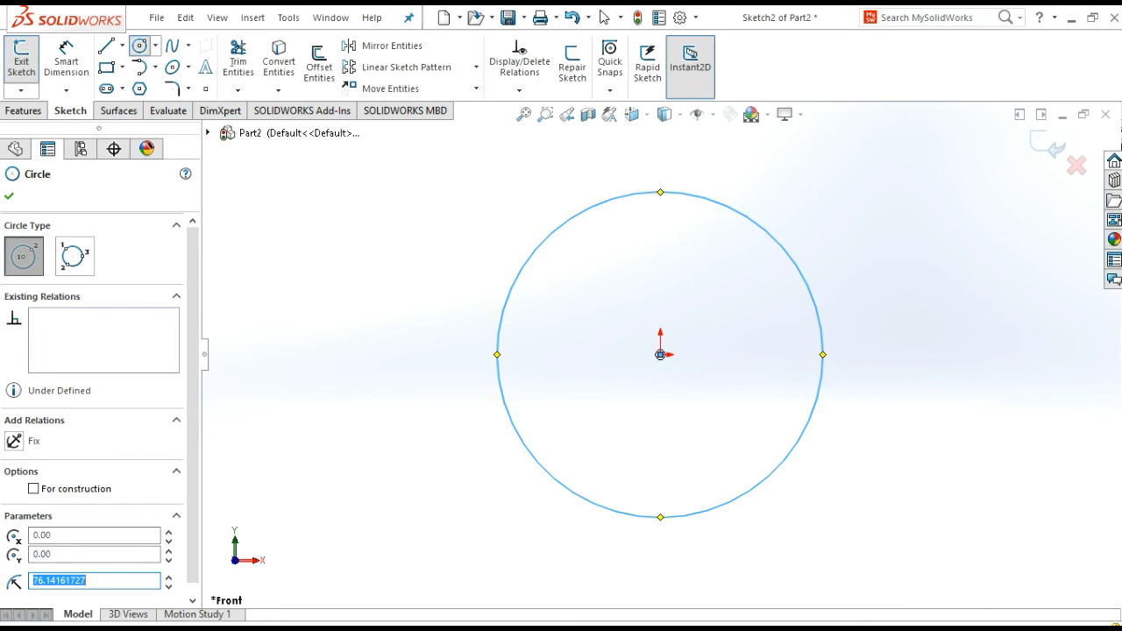
pyautogui.write('50.00')
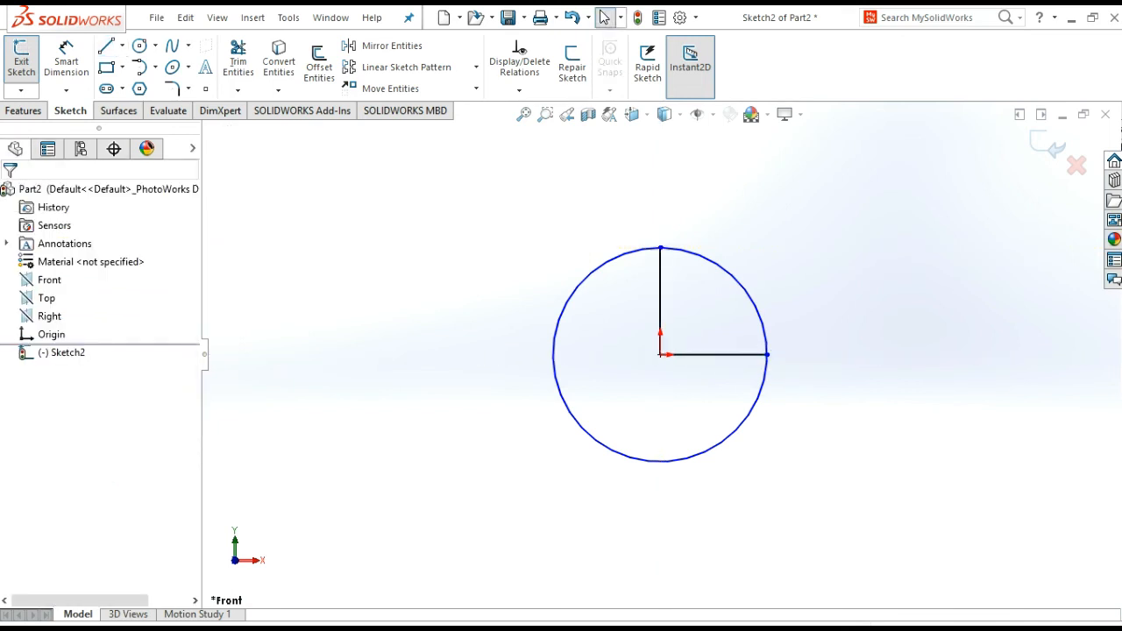
pyautogui.click(238, 62)
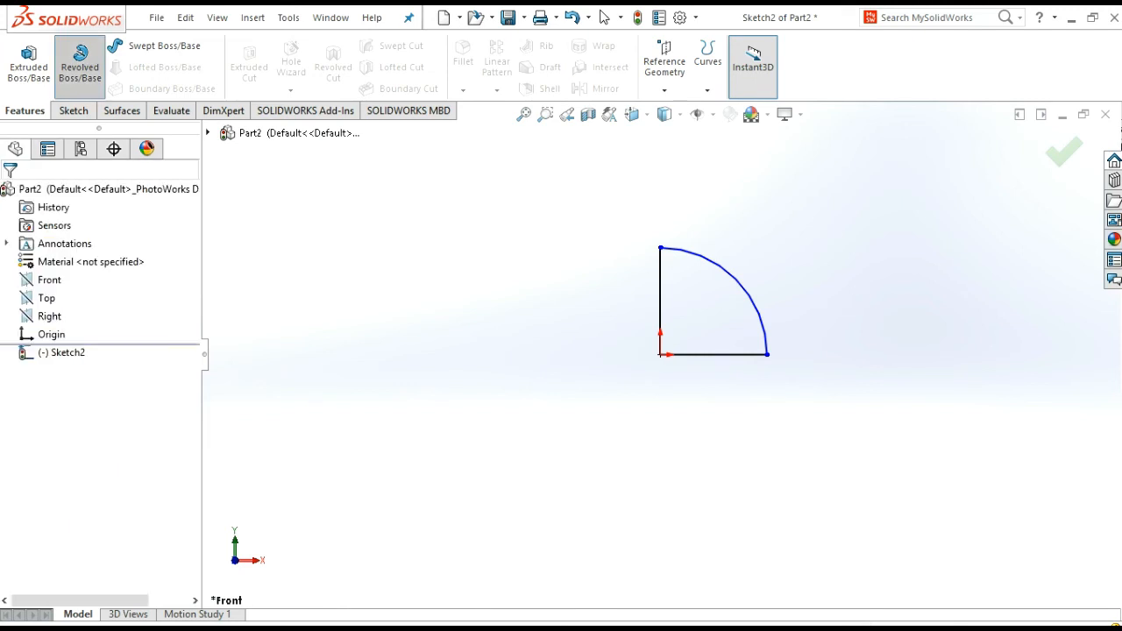
# - Revolve the quarter-circle about its vertical line, then set up a 10 mm shell removing the flat face
pyautogui.click(79, 66)
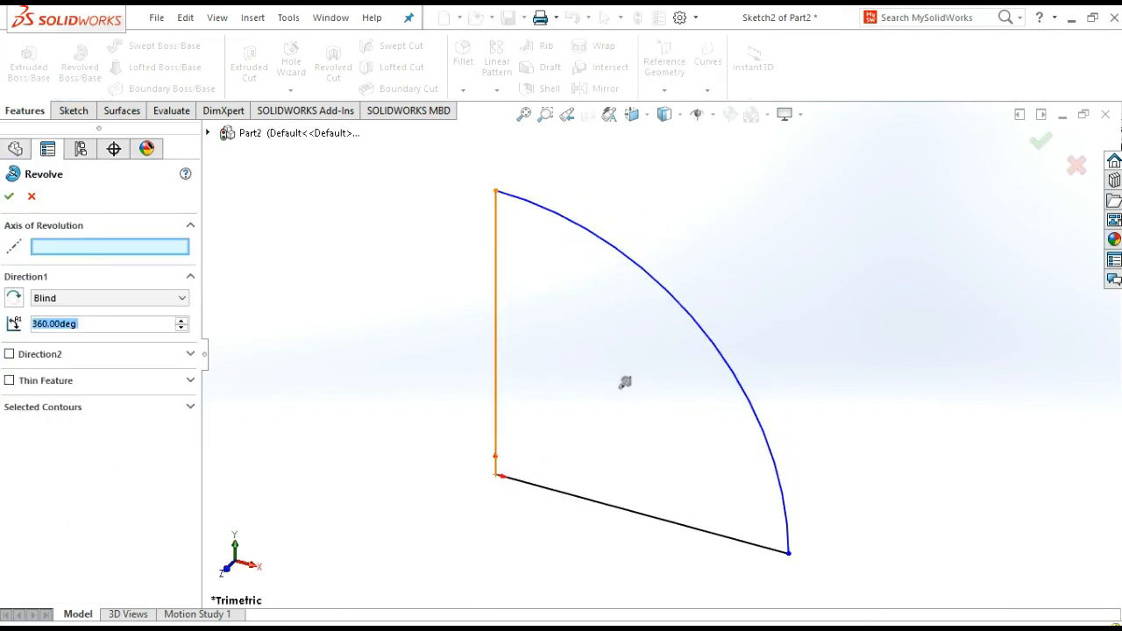
pyautogui.click(496, 333)
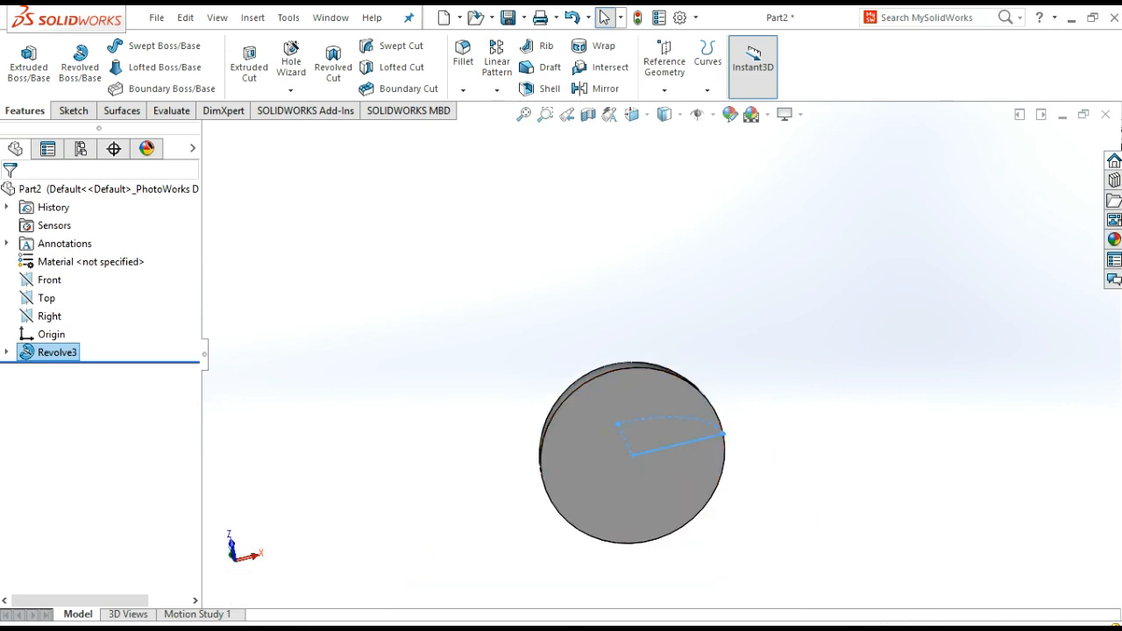
pyautogui.click(549, 88)
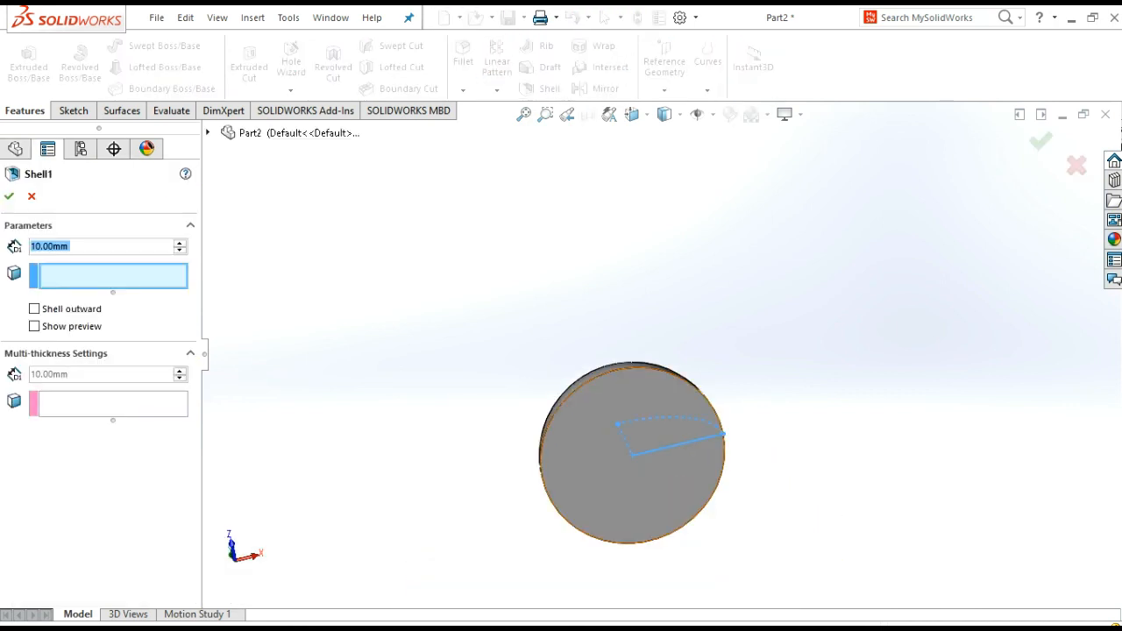
pyautogui.click(630, 452)
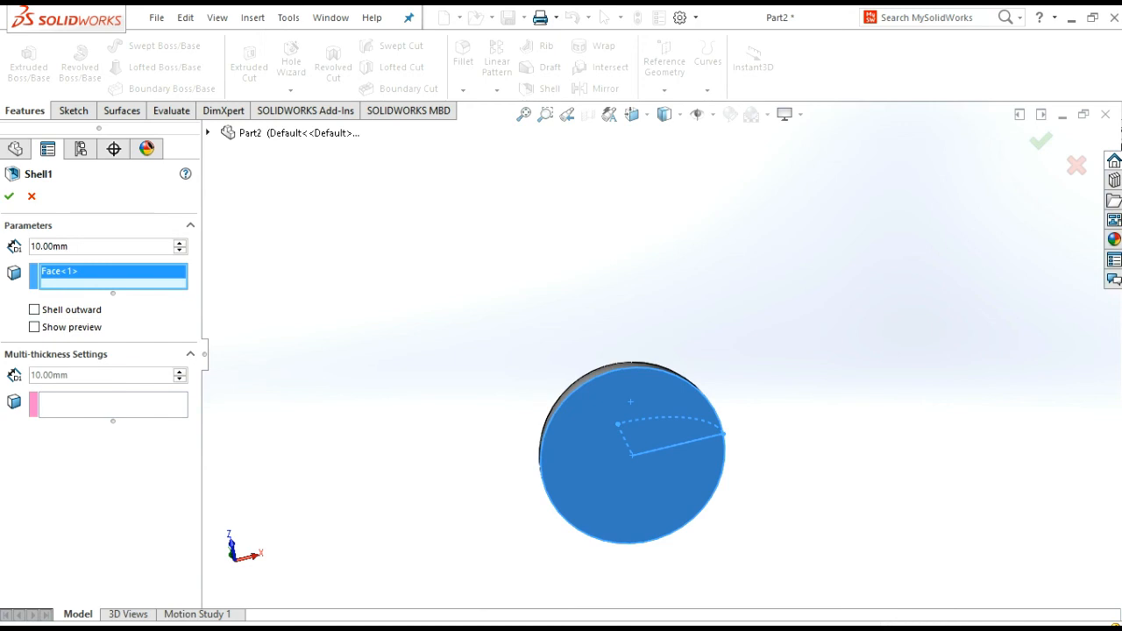